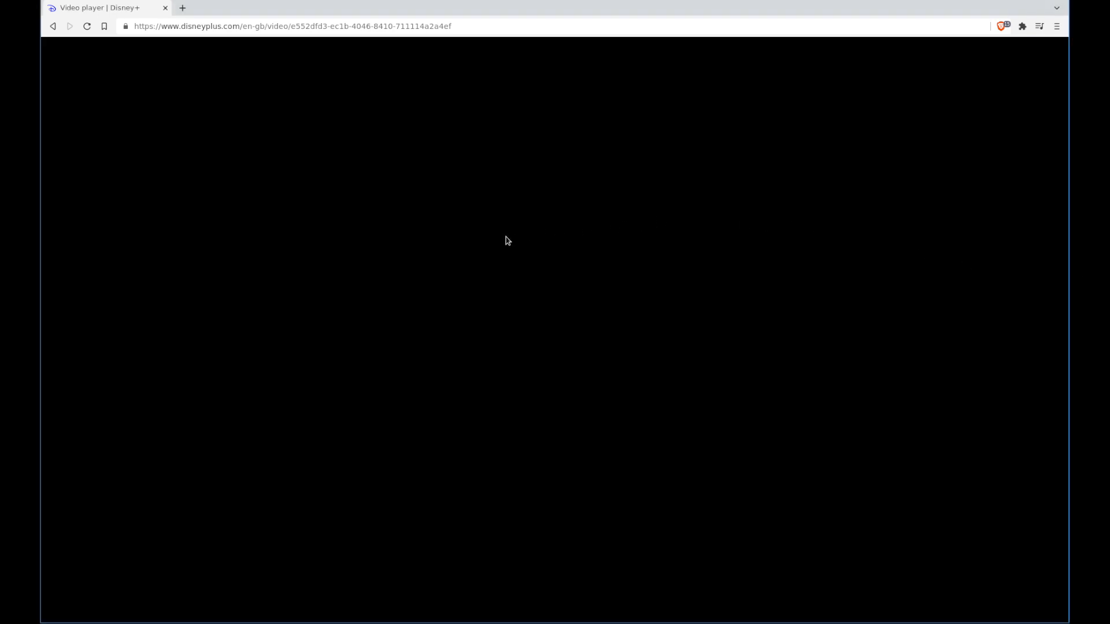
Step: Open Brave's developer tools with F12 beside the black Disney+ player
key("F12")
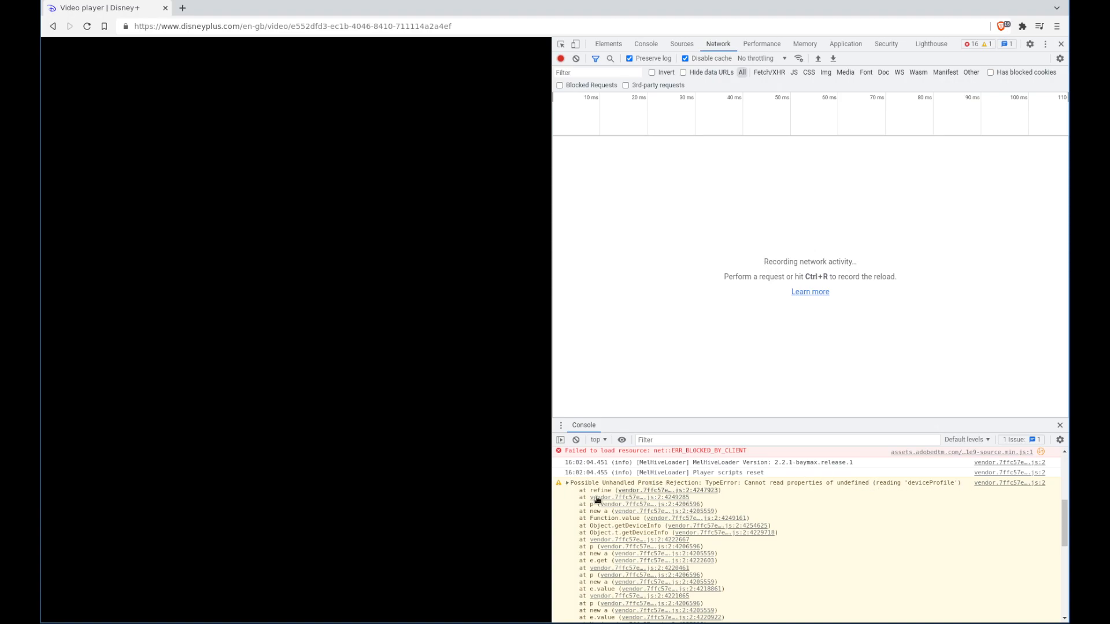
mouse_move(423, 374)
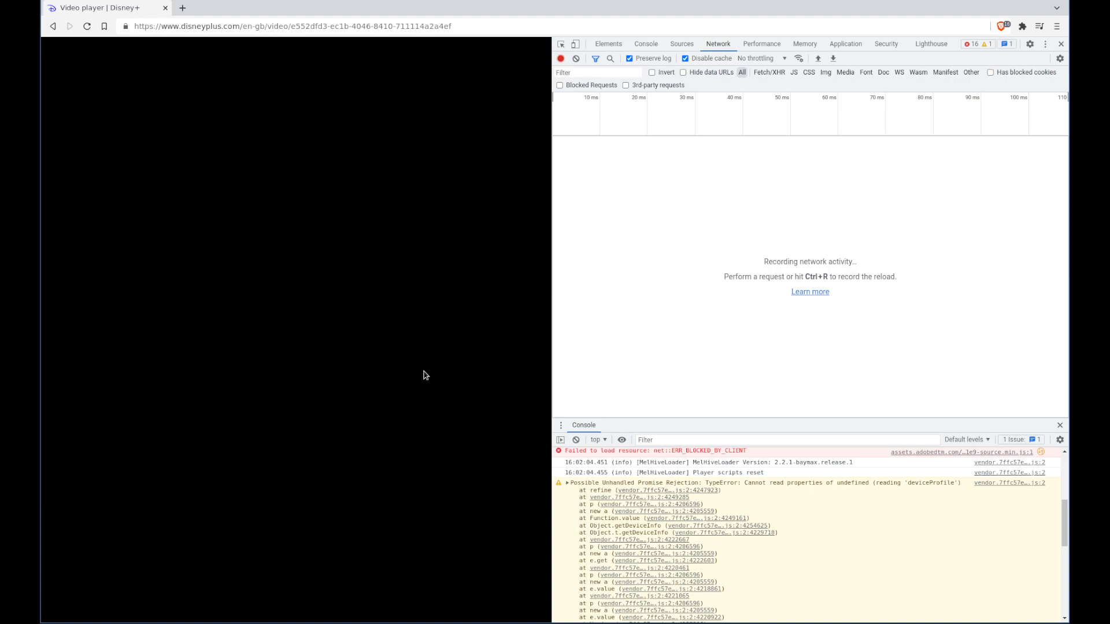
mouse_move(338, 321)
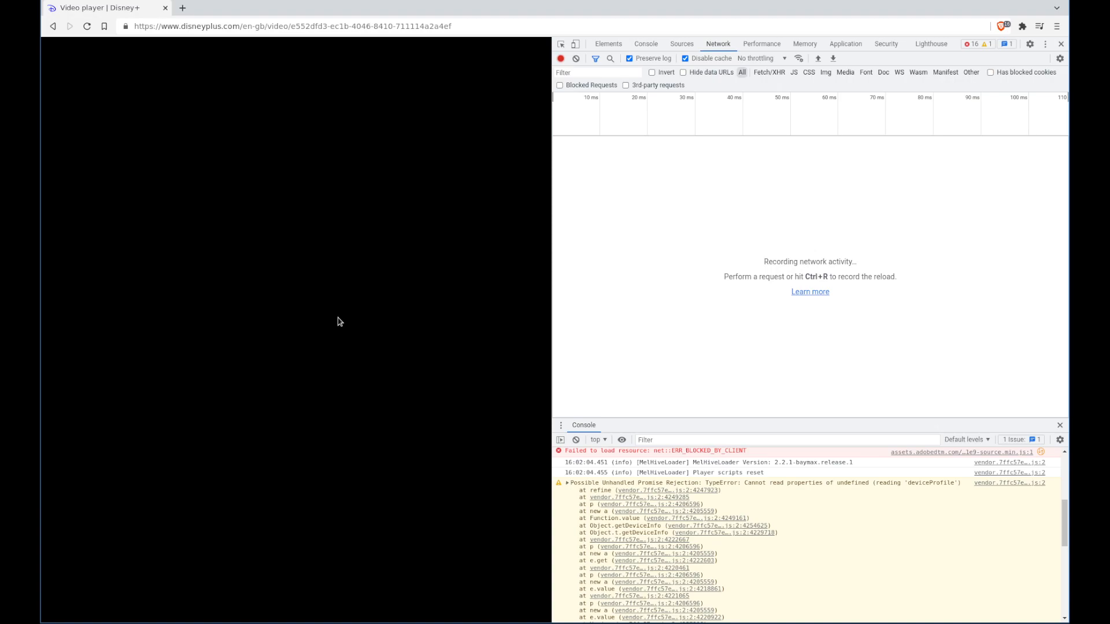
mouse_move(378, 379)
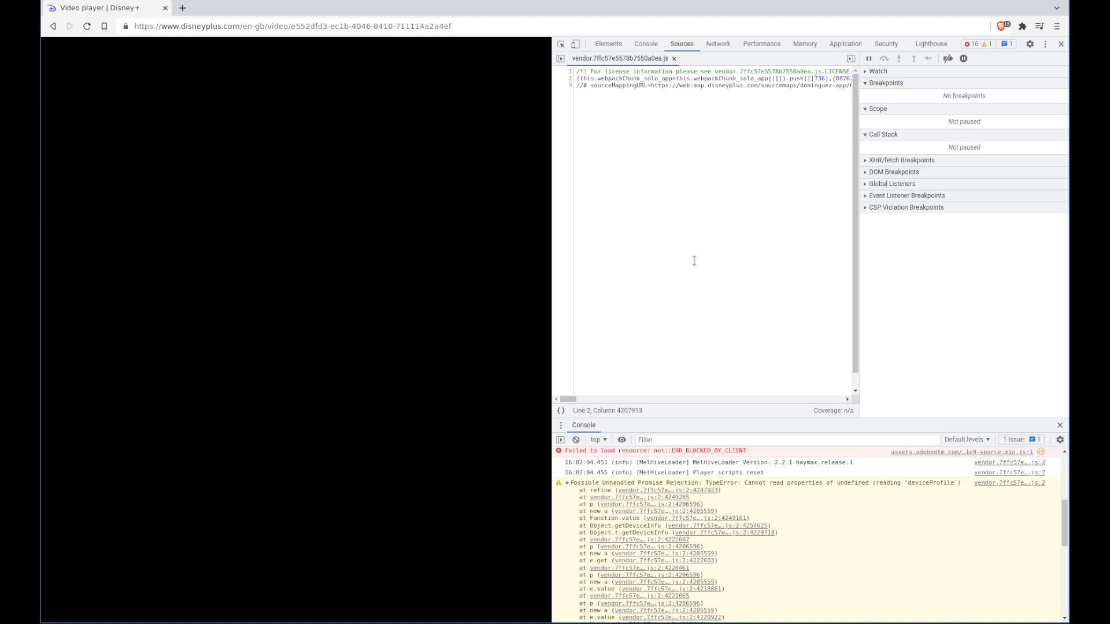
mouse_move(560, 410)
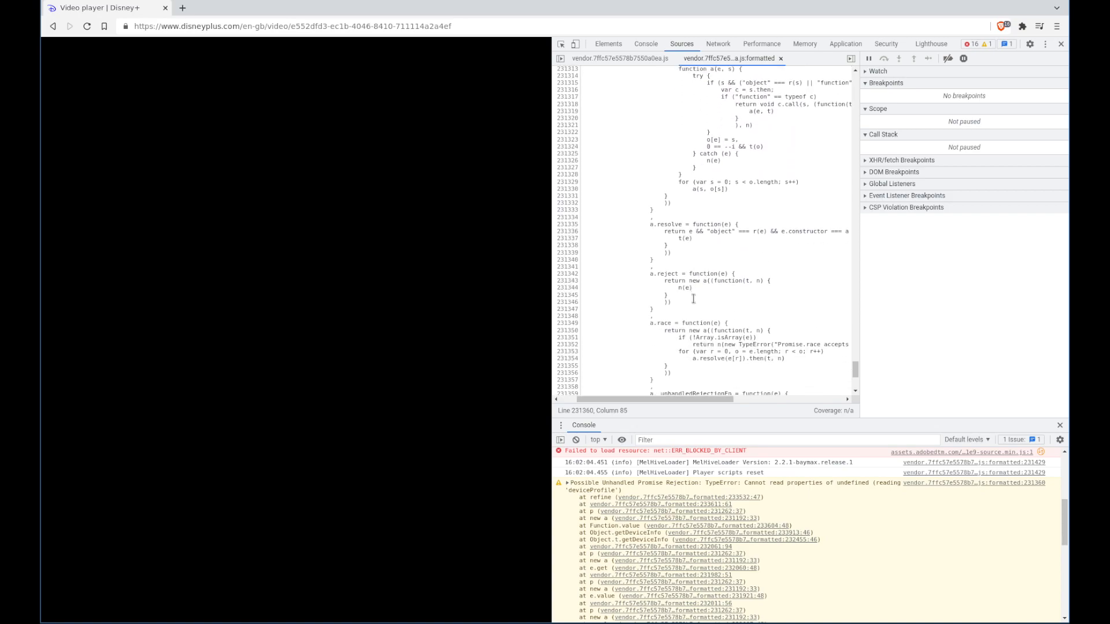
Step: Scroll through the pretty-printed vendor script to the deviceProfile Chrome branch
scroll("down", 3)
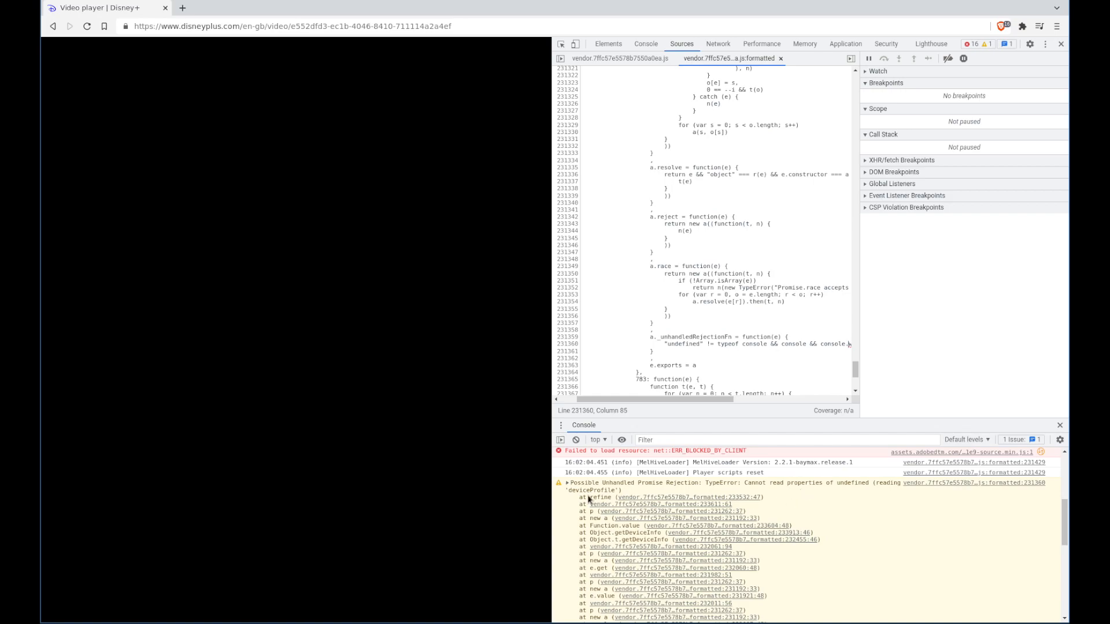
mouse_move(938, 483)
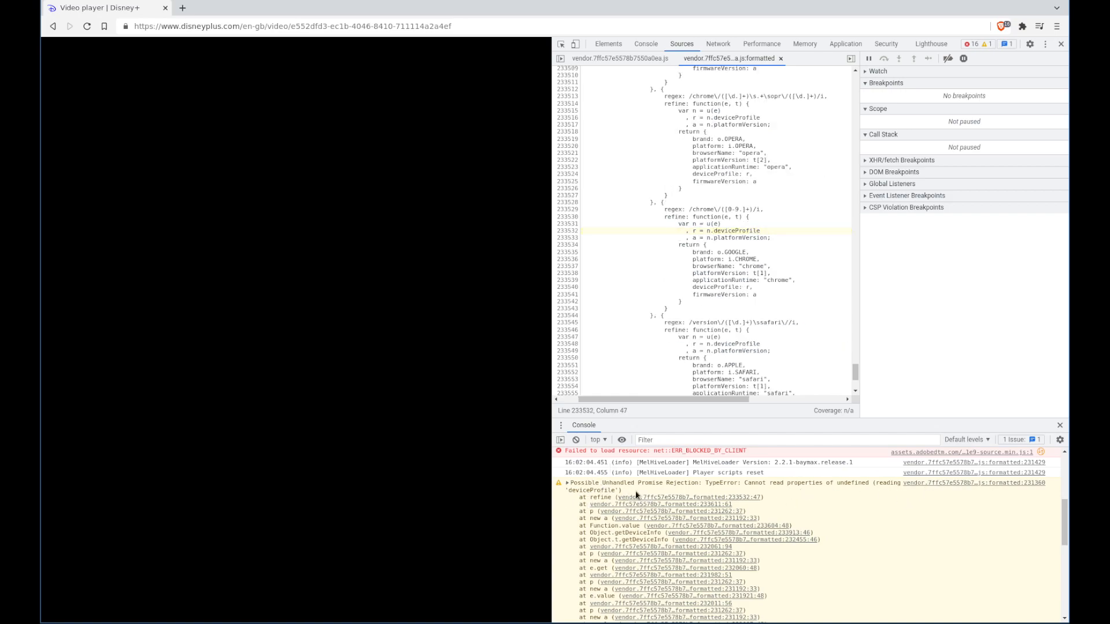
Step: Highlight variable n's usages and locate the macosx/windows/cros regex array in module 827
left_click(733, 230)
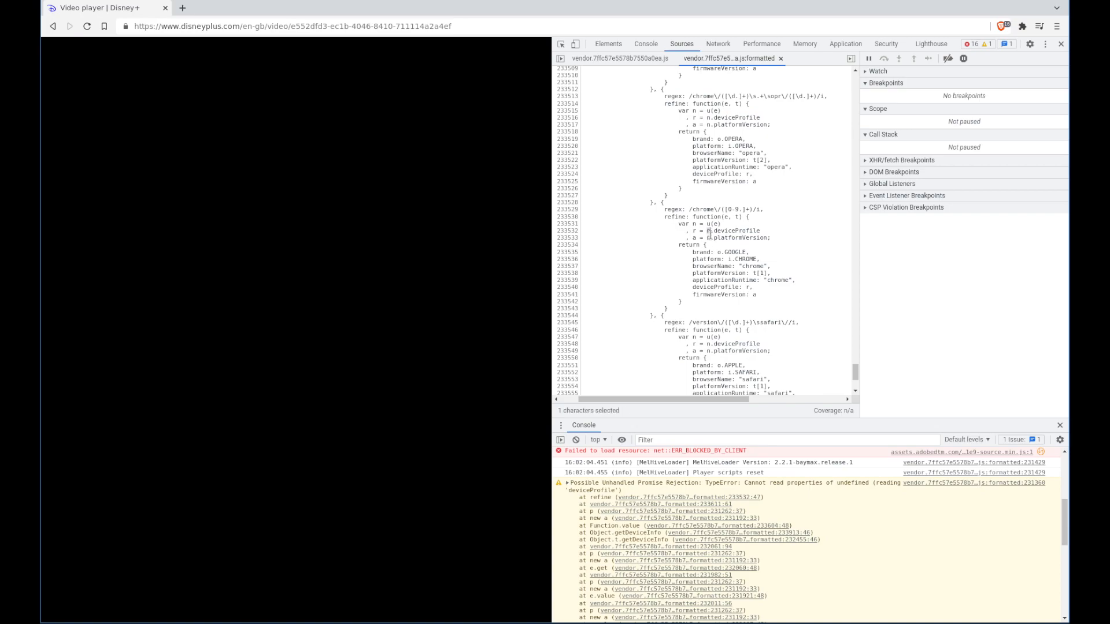
double_click(732, 231)
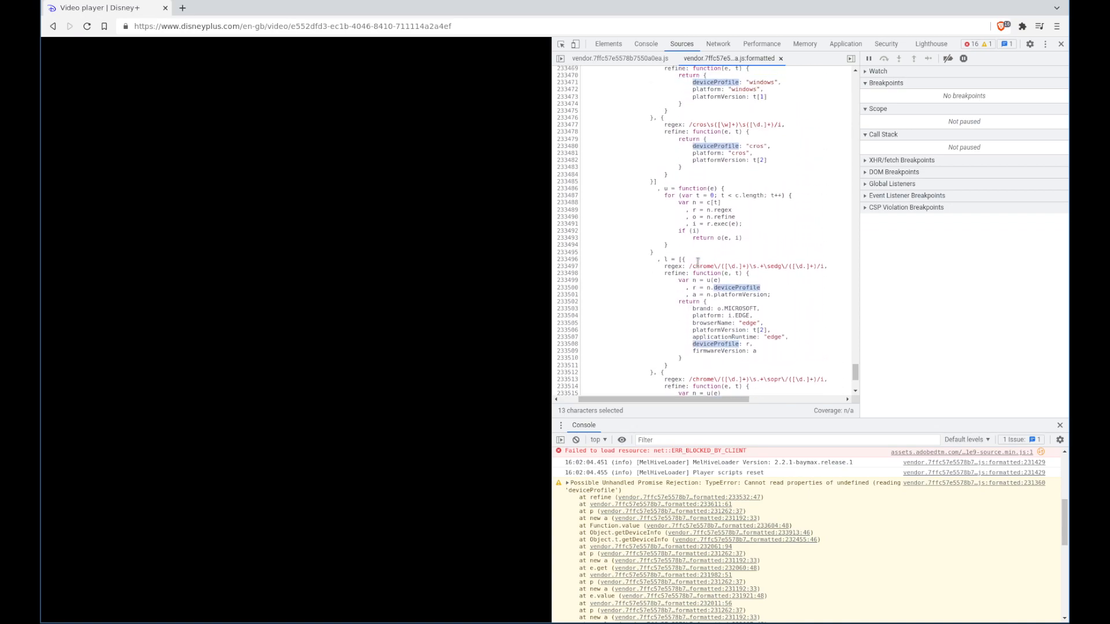
scroll("down", 3)
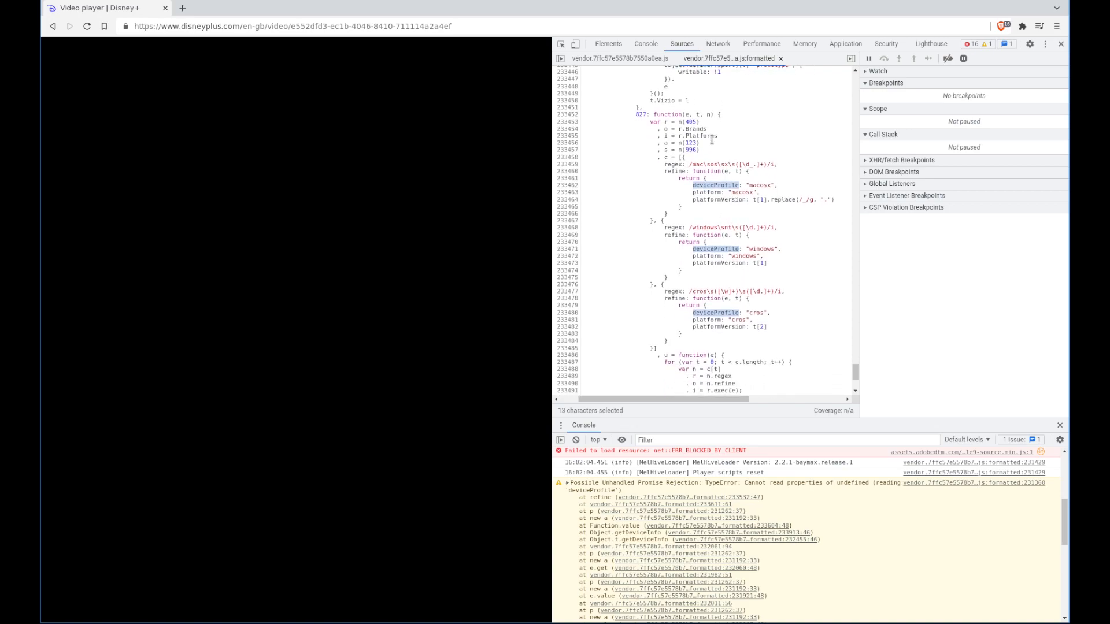
scroll("down", 3)
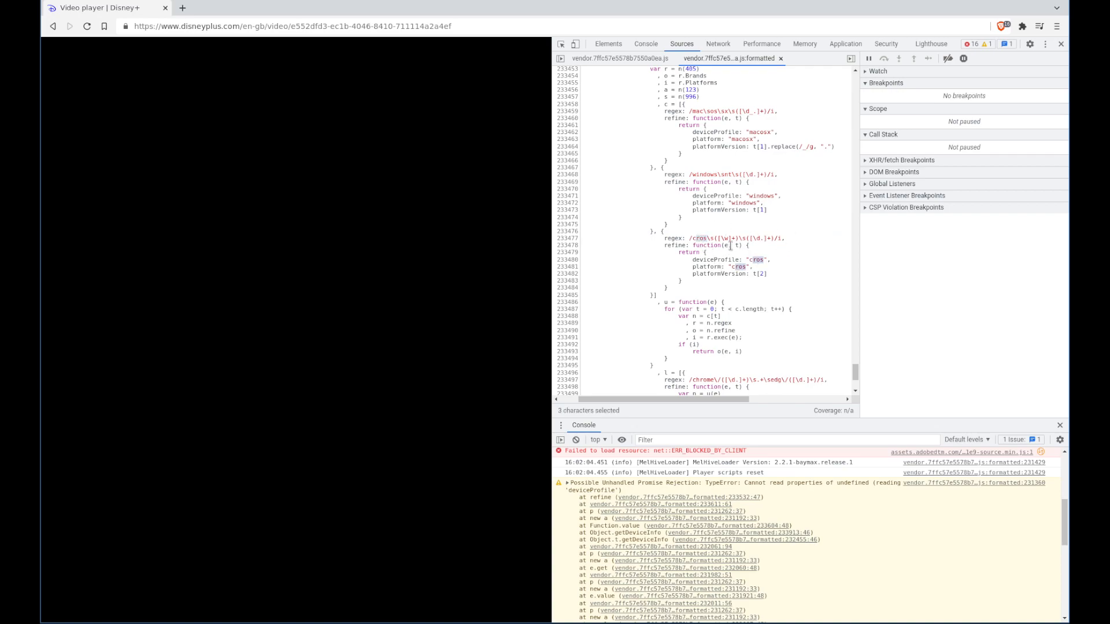
left_click(714, 245)
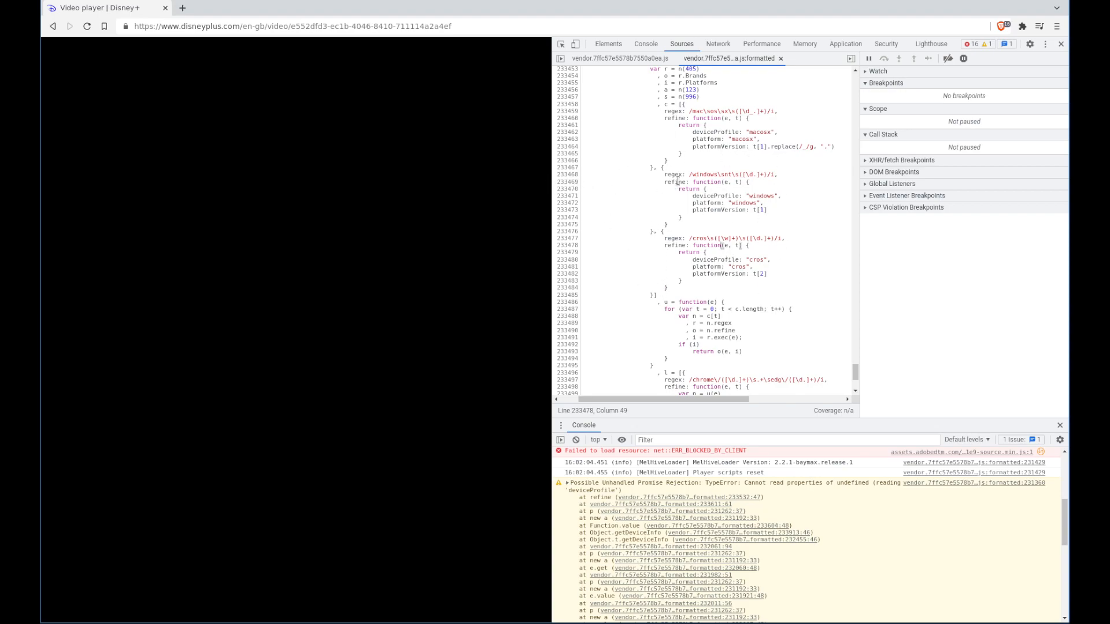
mouse_move(556, 300)
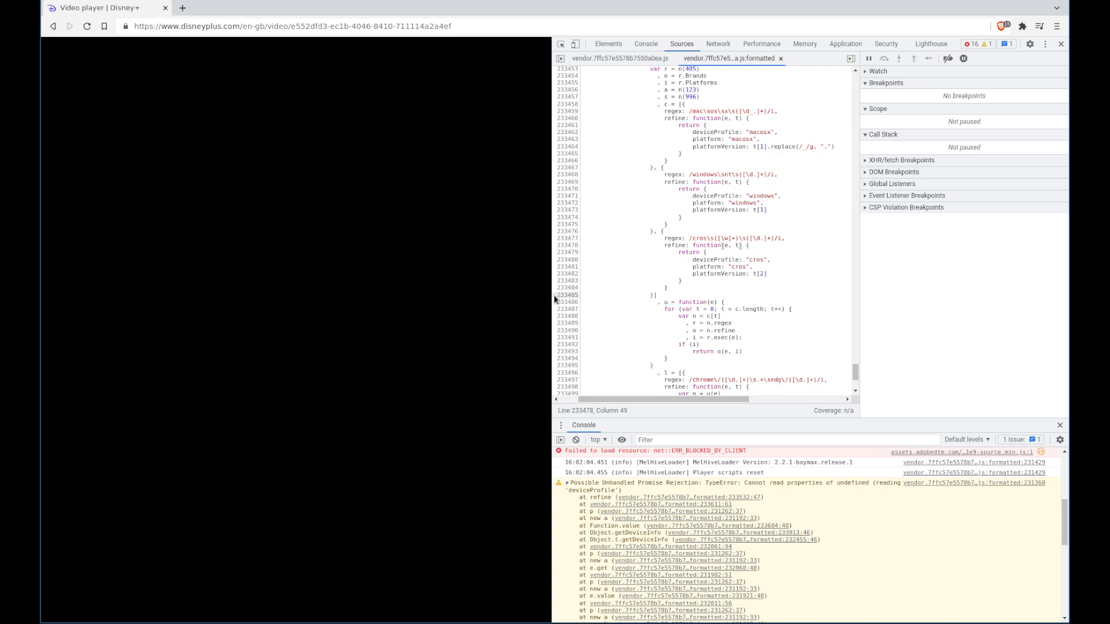
Step: Set a breakpoint at line 233486 right after the platform regex list
left_click(564, 302)
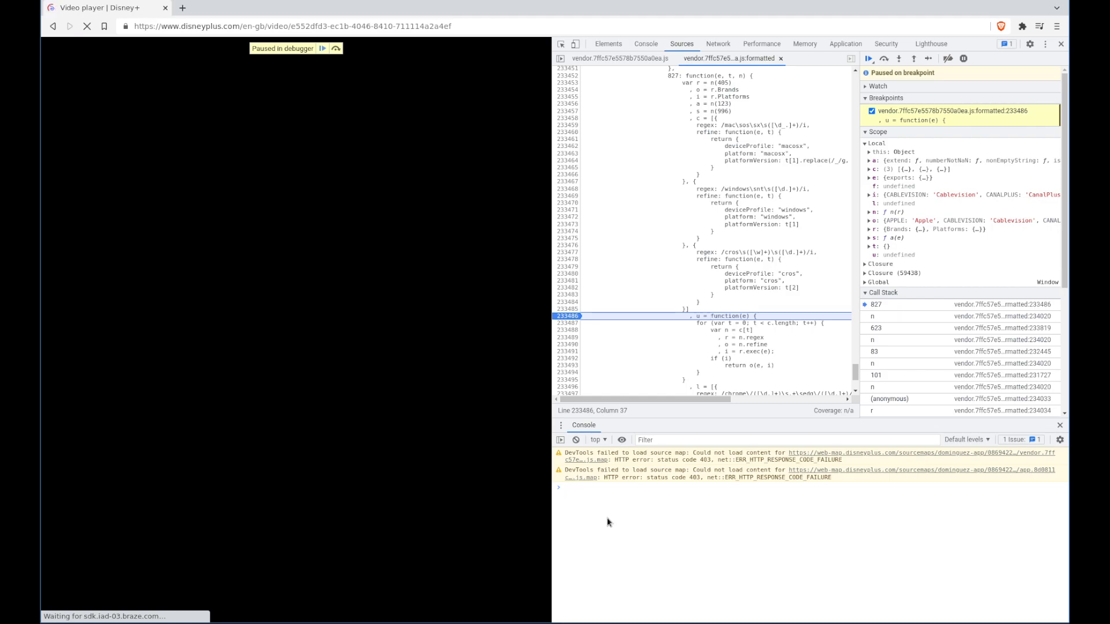
Step: Check navigator.userAgent, set c[1].regex to /Linux x(8)/, and resume execution
type("navigator")
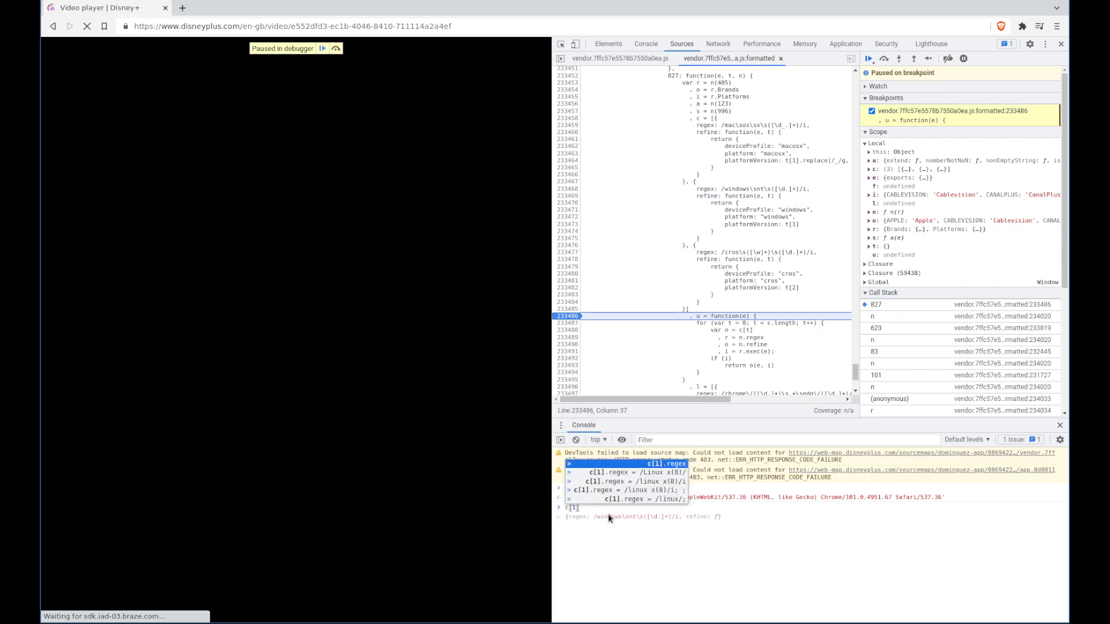
type(".regex = /Linux x(8)/")
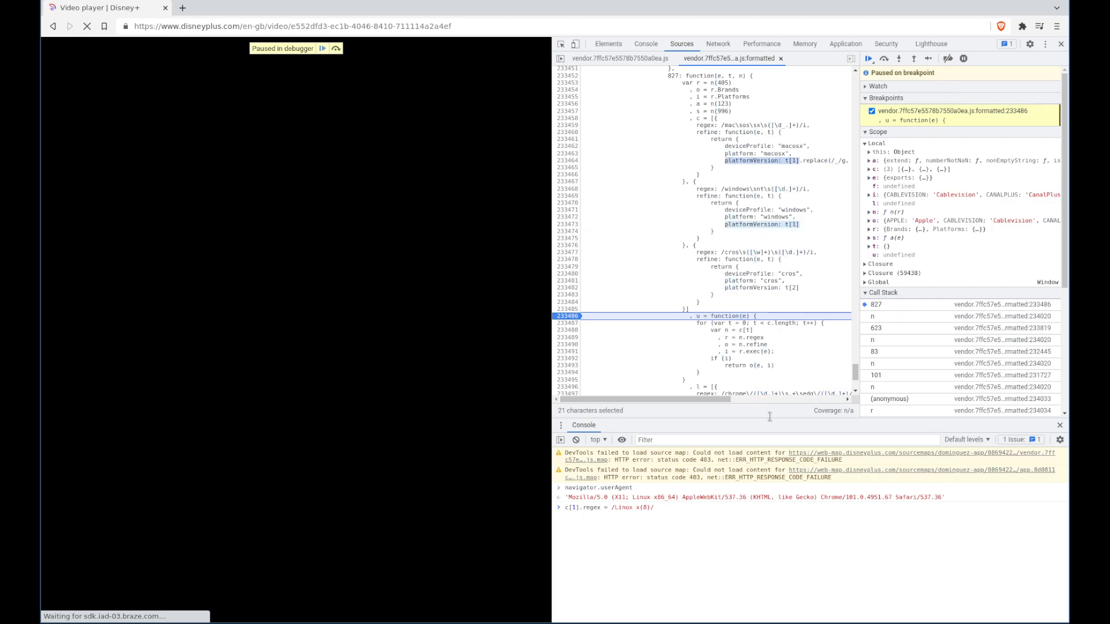
key("Enter")
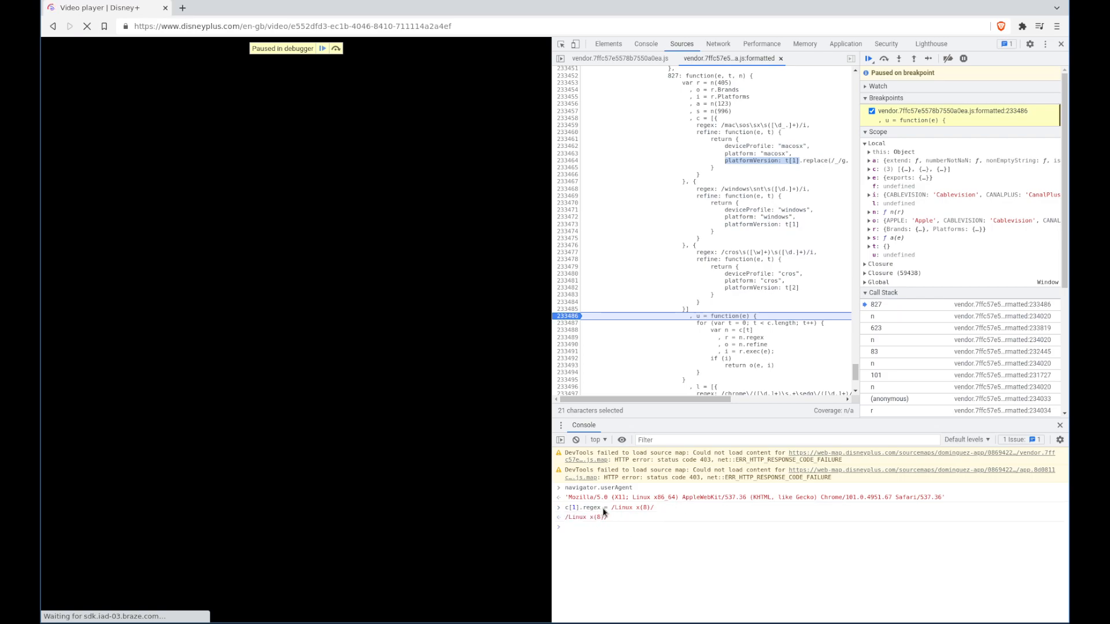
left_click(868, 58)
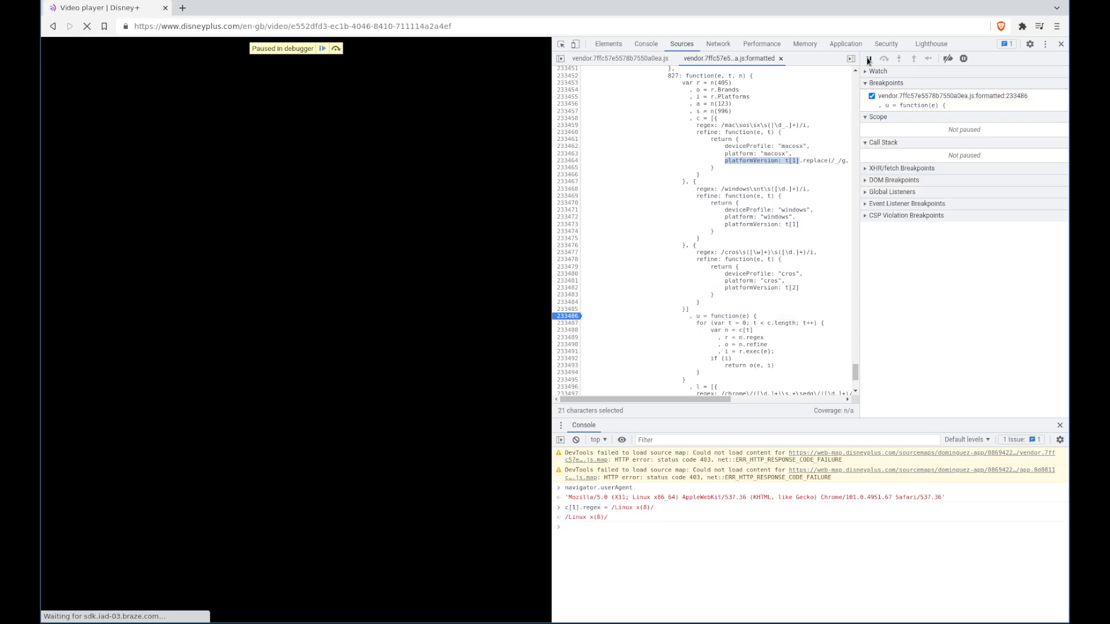
Step: Start playback of Andor S1:E8 Narkina 5 by clicking the video
left_click(868, 59)
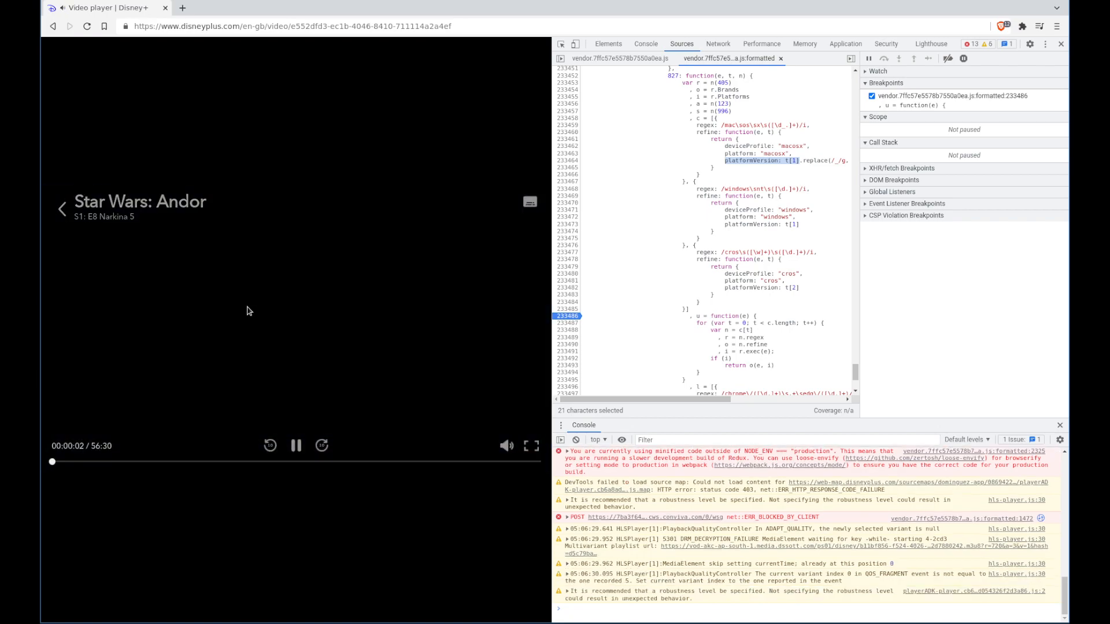
left_click(296, 445)
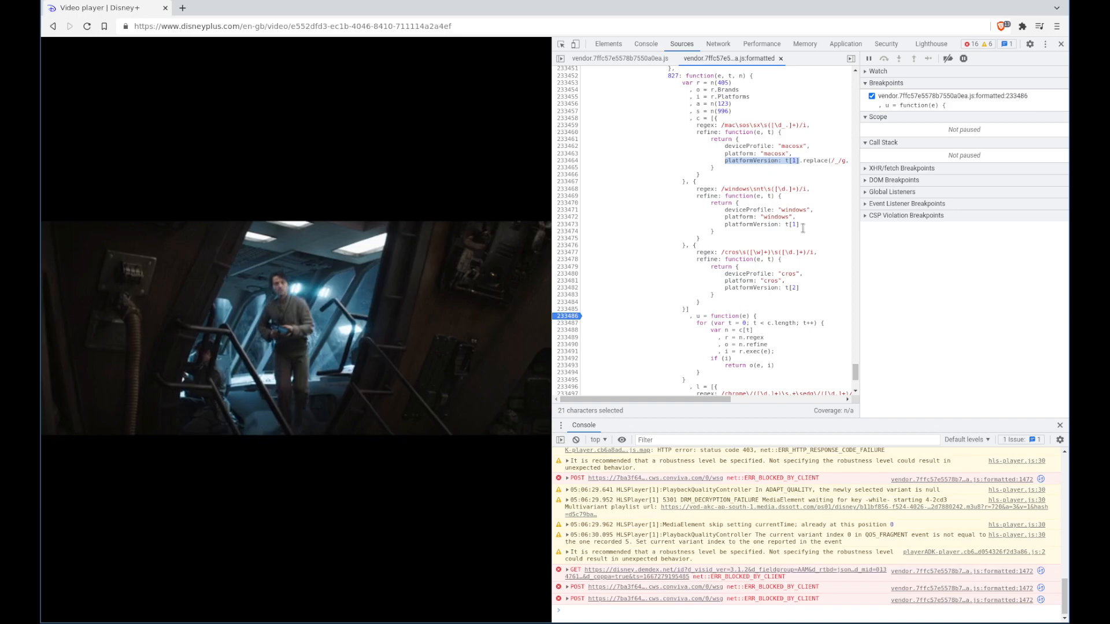
mouse_move(772, 225)
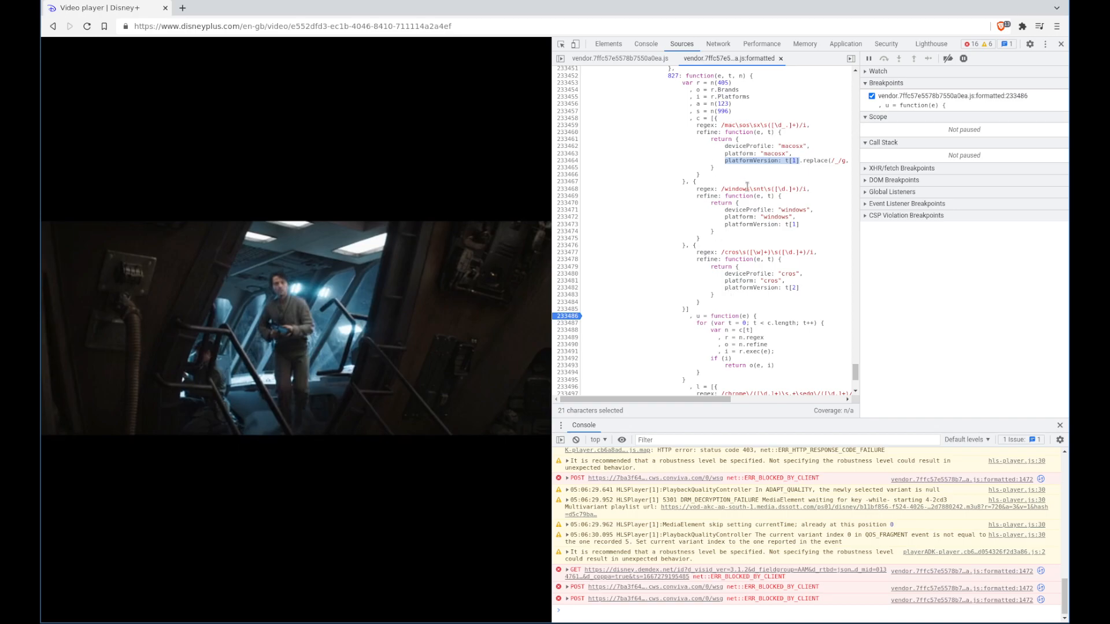
mouse_move(707, 152)
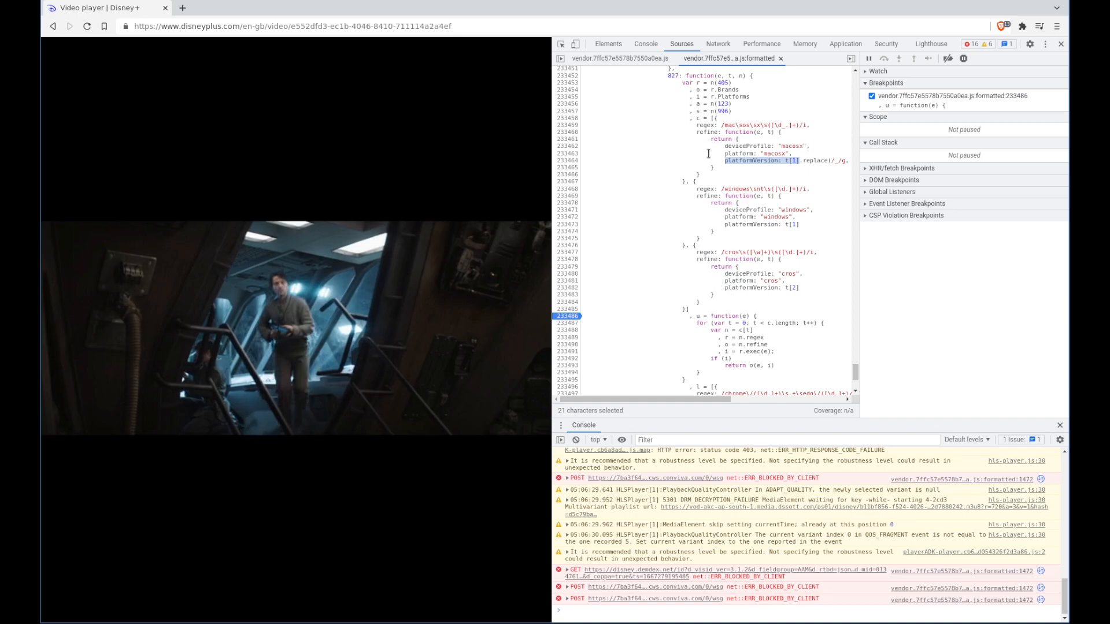